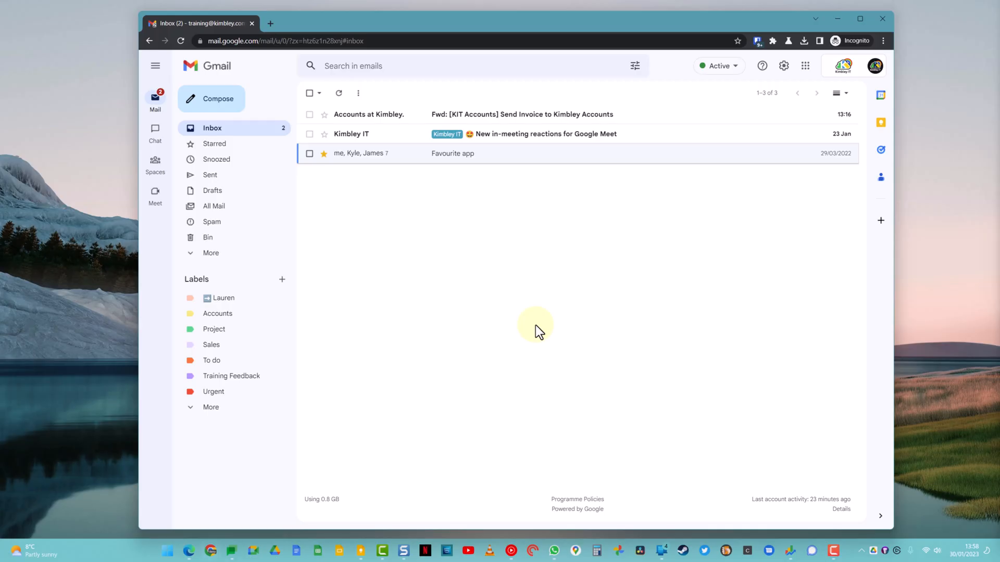
{"action": "mouse_move", "coordinate": [272, 287]}
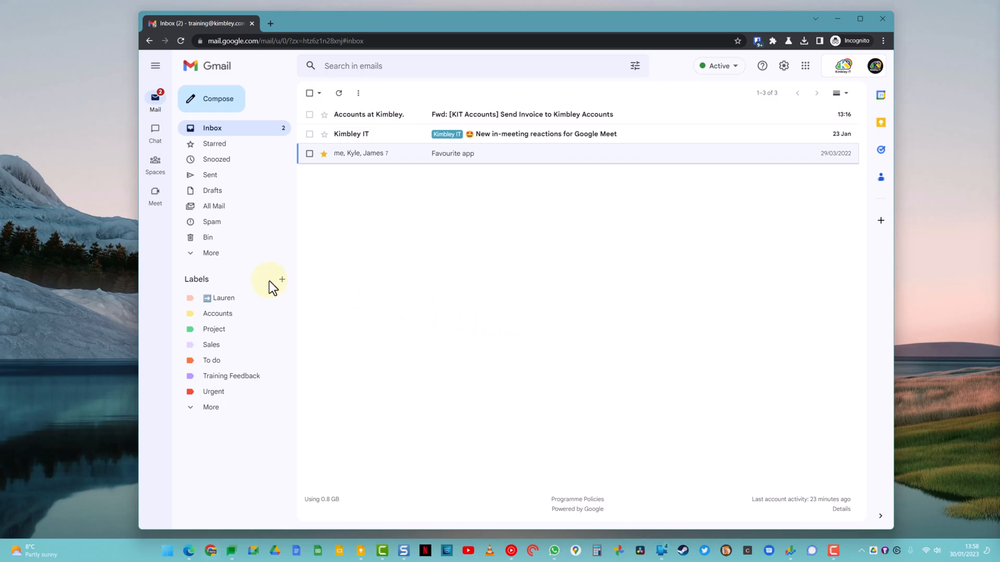
{"action": "mouse_move", "coordinate": [231, 285]}
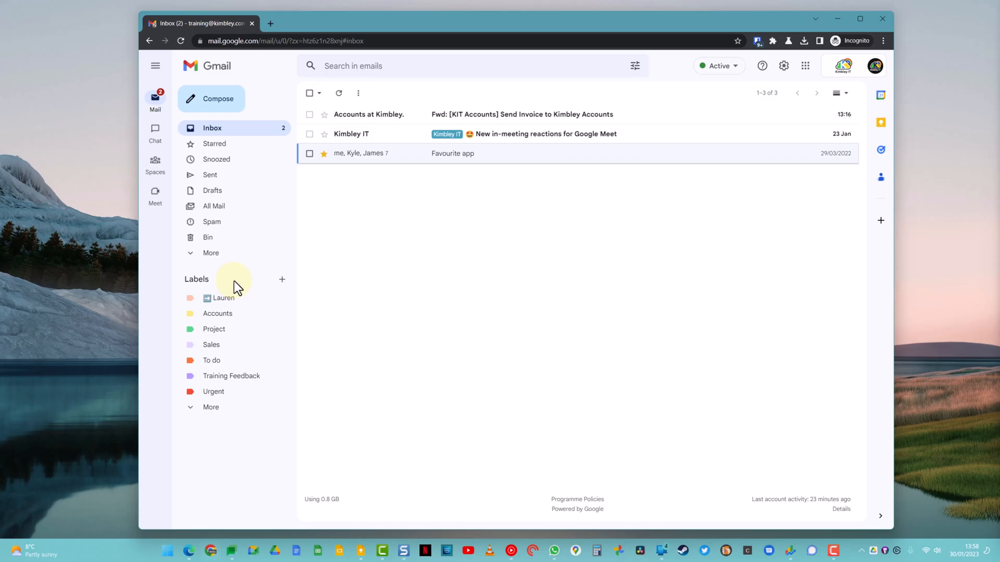
Step: Create a top-level label named Marketing with no parent label
{"action": "left_click", "coordinate": [282, 279]}
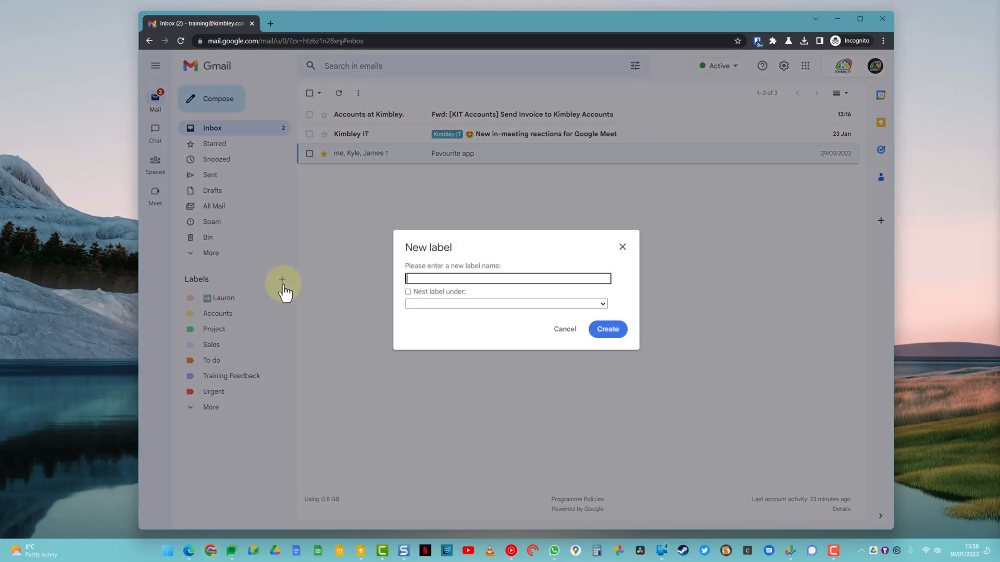
{"action": "type", "text": "Marketing"}
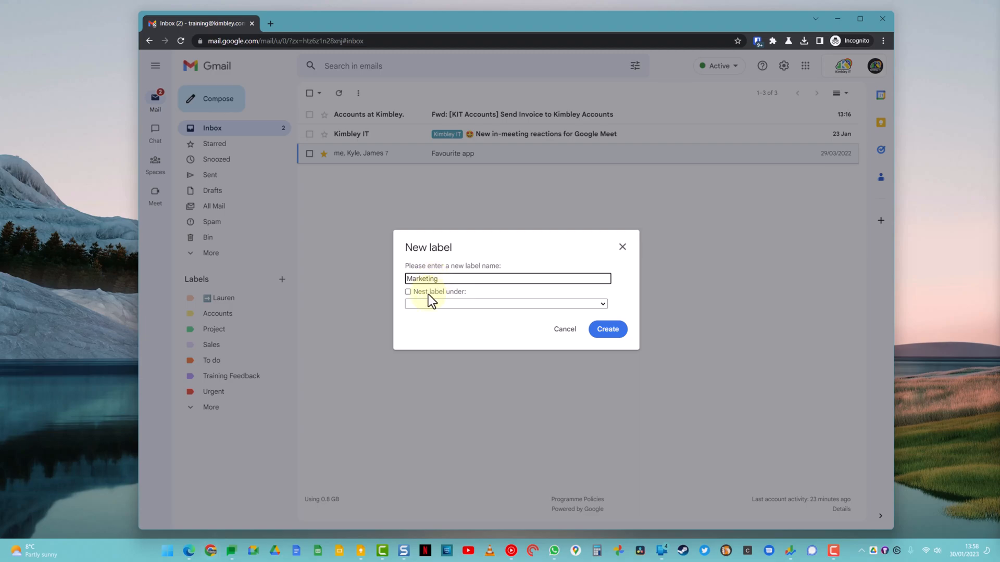
{"action": "left_click", "coordinate": [506, 303]}
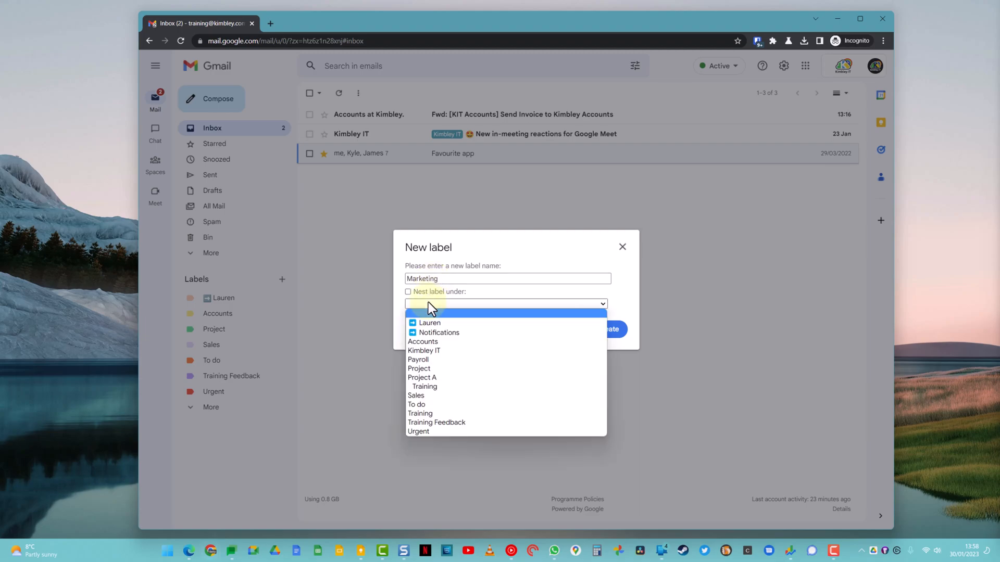
{"action": "left_click", "coordinate": [506, 303]}
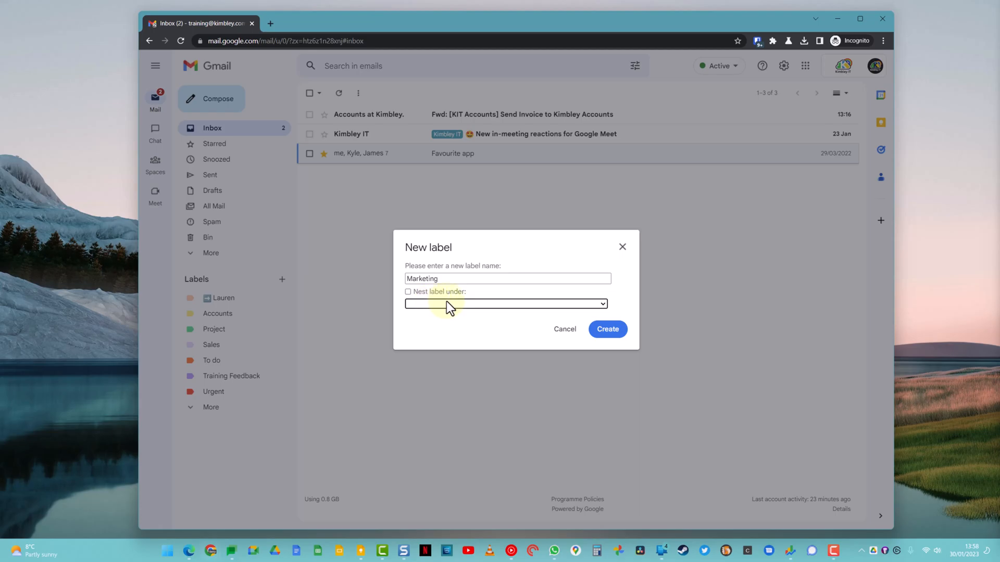
{"action": "left_click", "coordinate": [606, 329]}
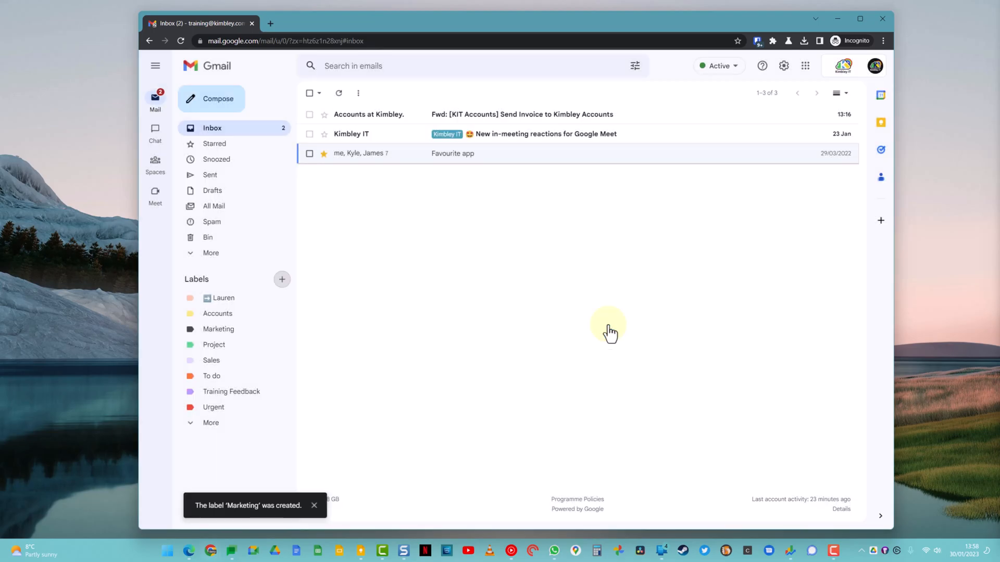
{"action": "mouse_move", "coordinate": [236, 329]}
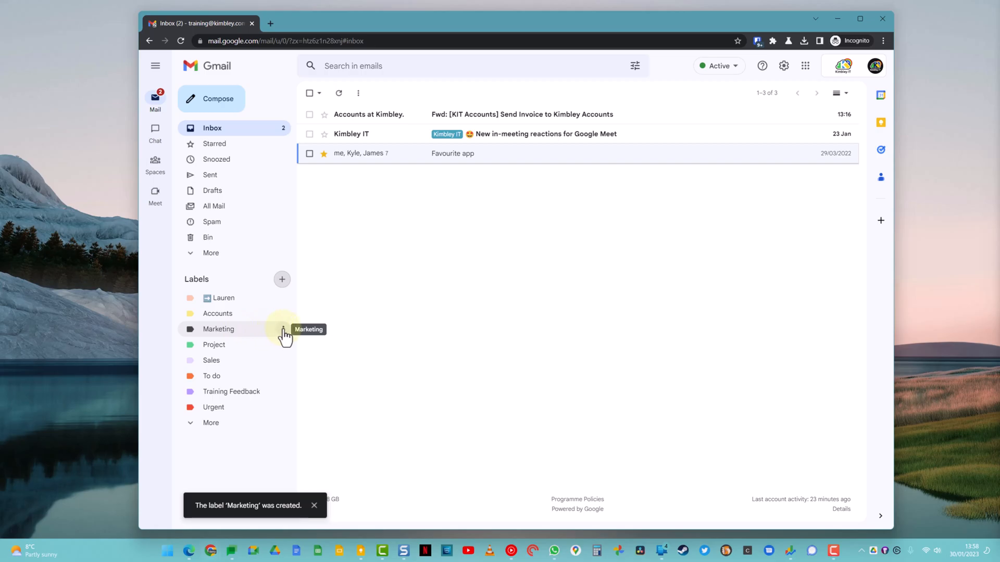
Step: Change the Marketing label's colour to red from its menu
{"action": "left_click", "coordinate": [284, 329]}
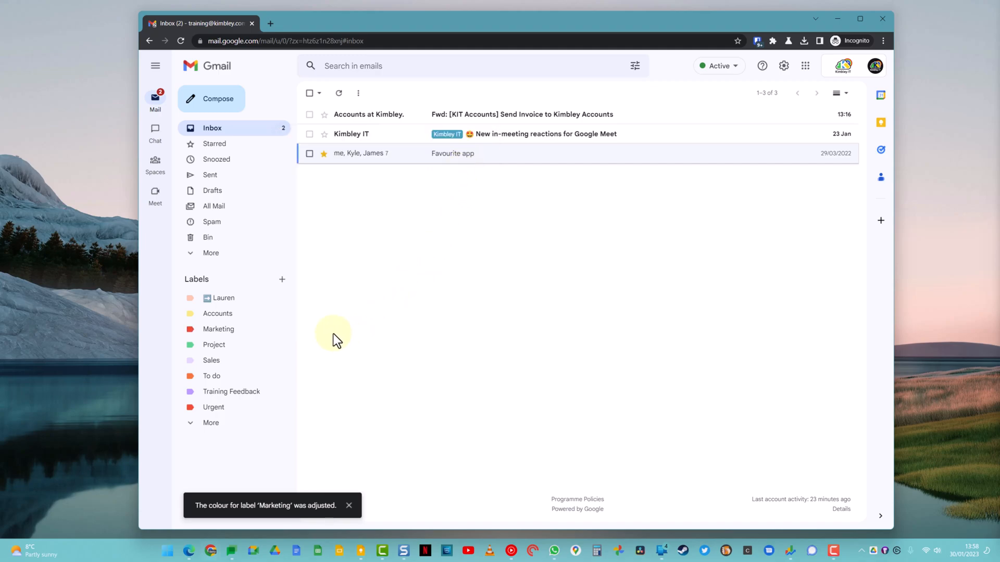
{"action": "mouse_move", "coordinate": [388, 336]}
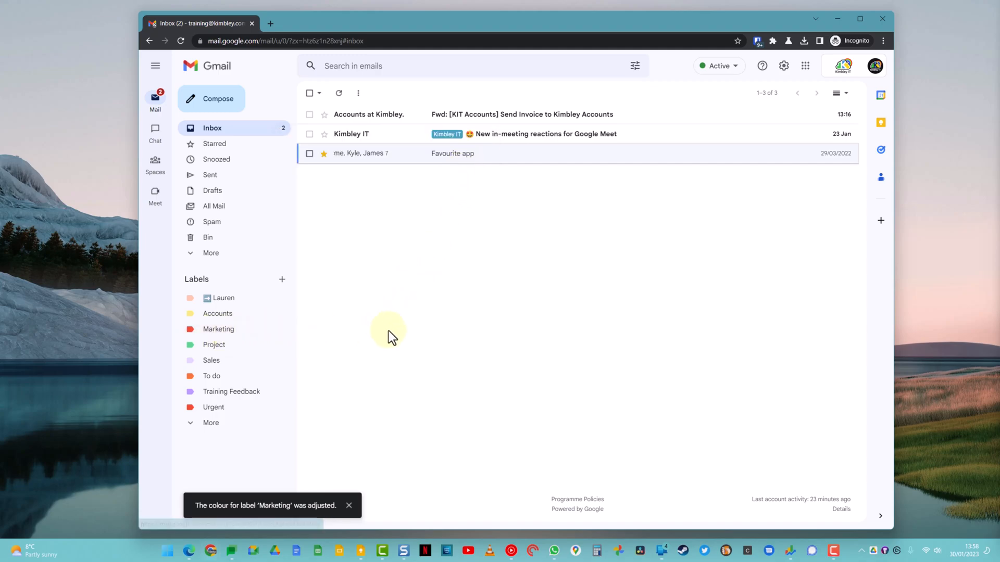
Step: Tag the Favourite app email with Accounts and Marketing, verify each label view, return to Inbox
{"action": "left_click", "coordinate": [218, 328]}
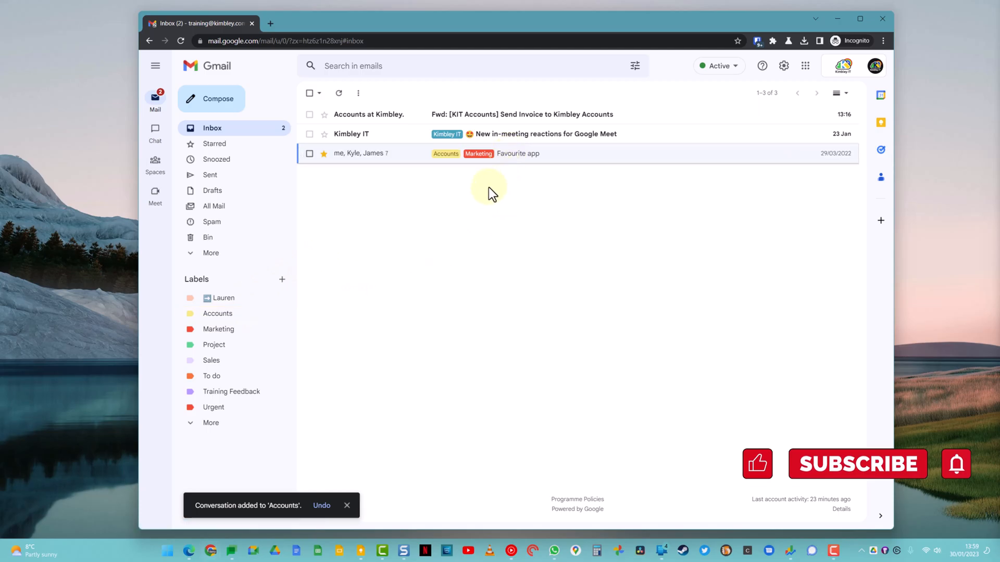
{"action": "mouse_move", "coordinate": [490, 178]}
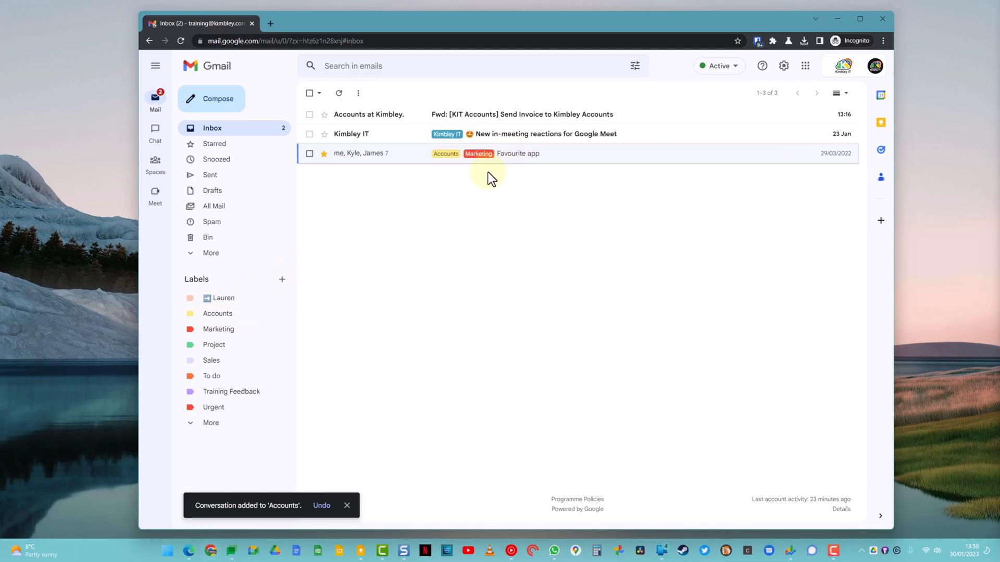
{"action": "left_click", "coordinate": [218, 314]}
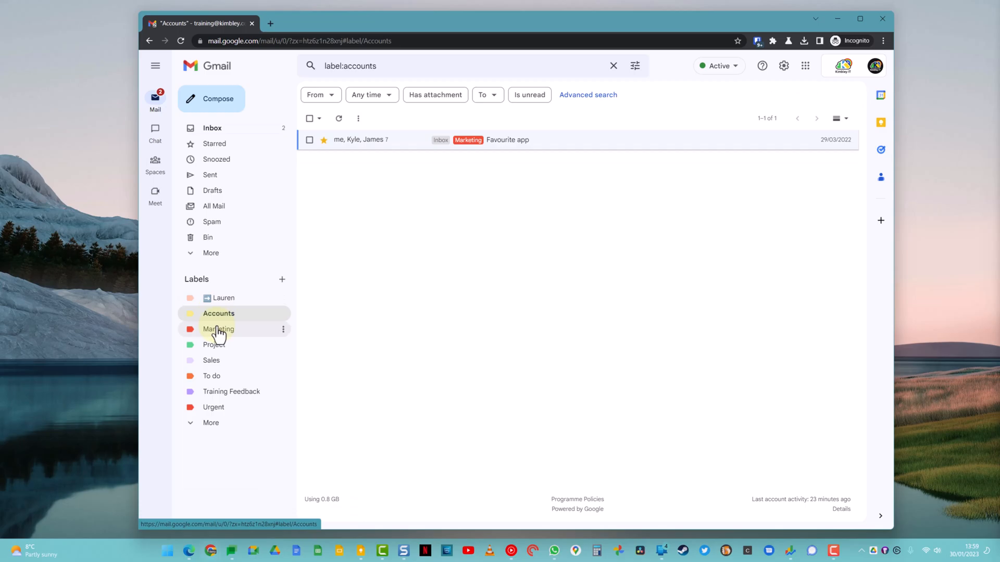
{"action": "left_click", "coordinate": [218, 329]}
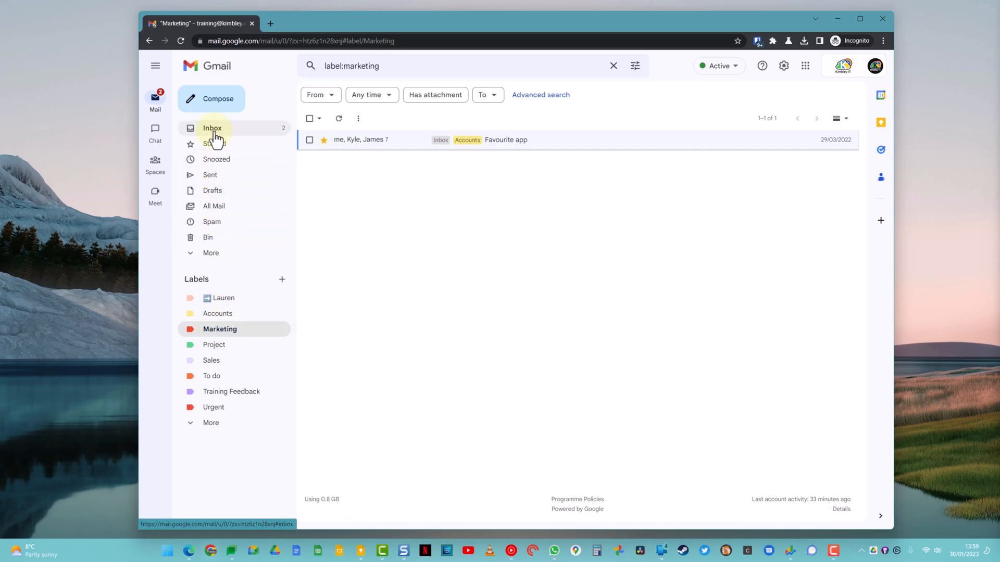
{"action": "left_click", "coordinate": [212, 128]}
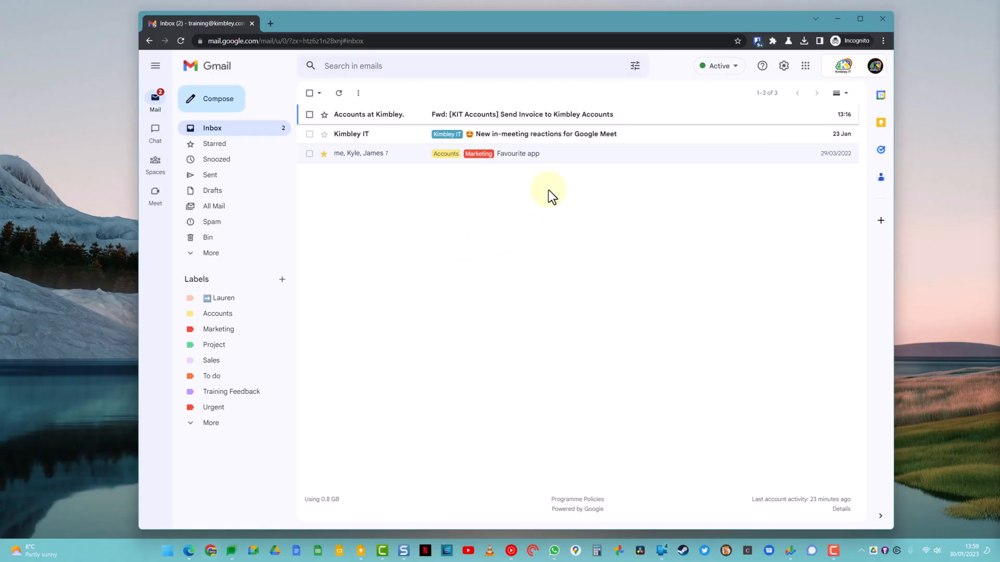
Step: Add the Project label to the Favourite app conversation from its Labels menu
{"action": "left_click", "coordinate": [517, 153]}
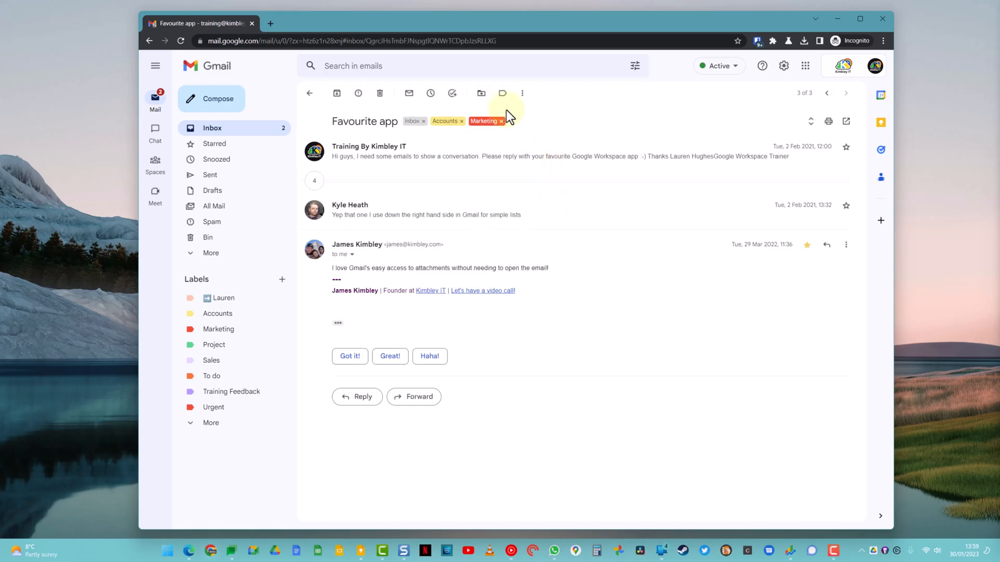
{"action": "left_click", "coordinate": [501, 92]}
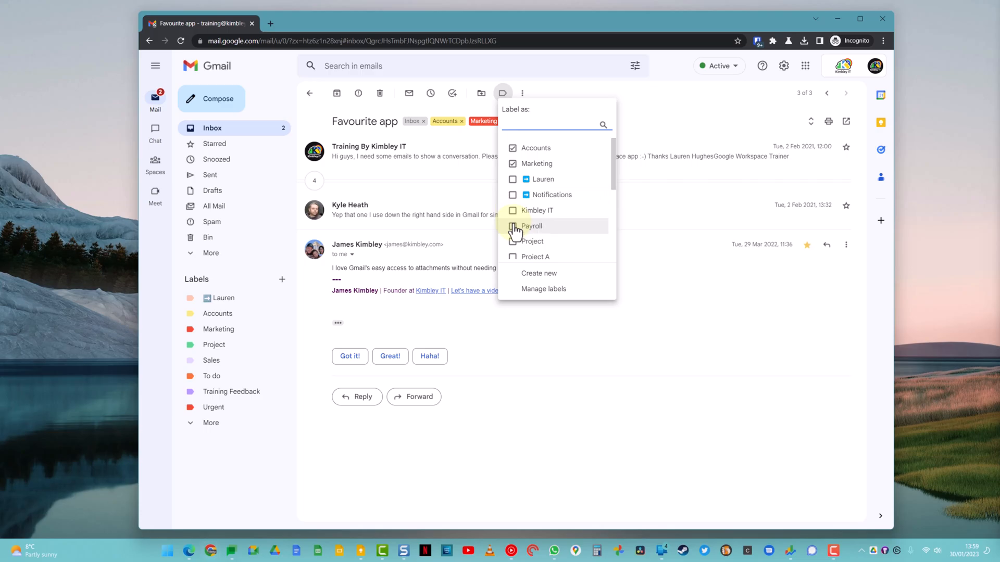
{"action": "scroll", "scroll_direction": "down", "scroll_amount": 3}
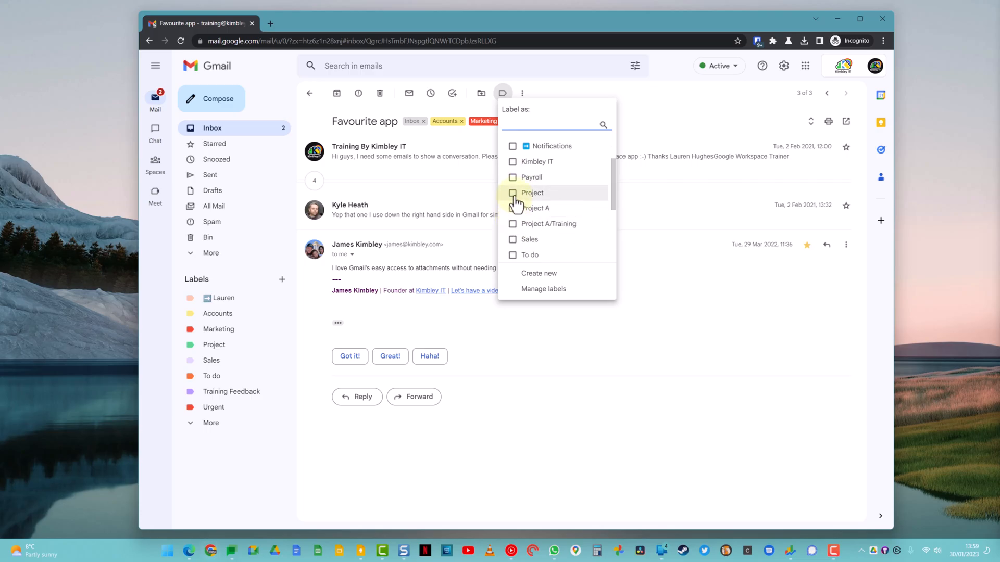
{"action": "left_click", "coordinate": [512, 193]}
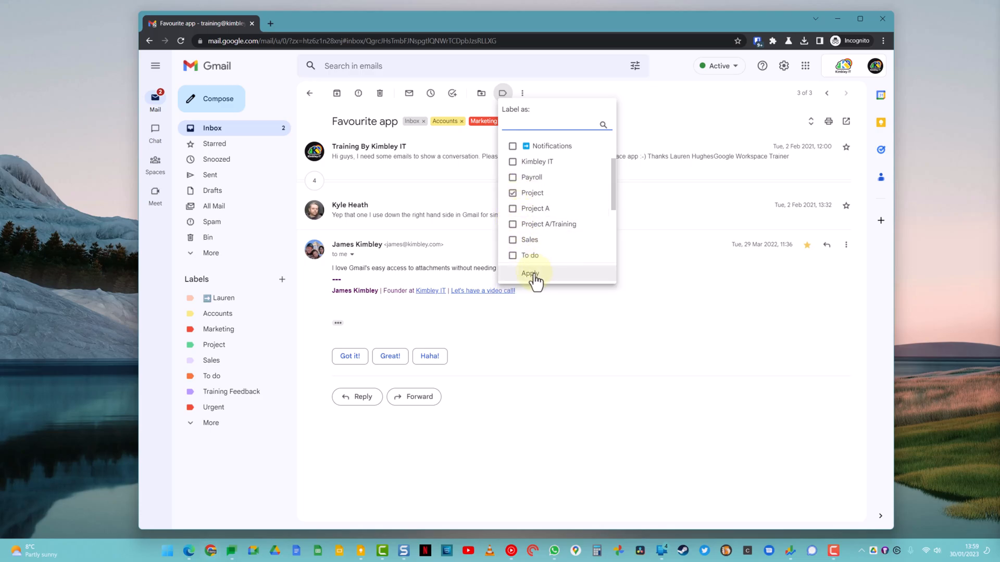
{"action": "left_click", "coordinate": [529, 274]}
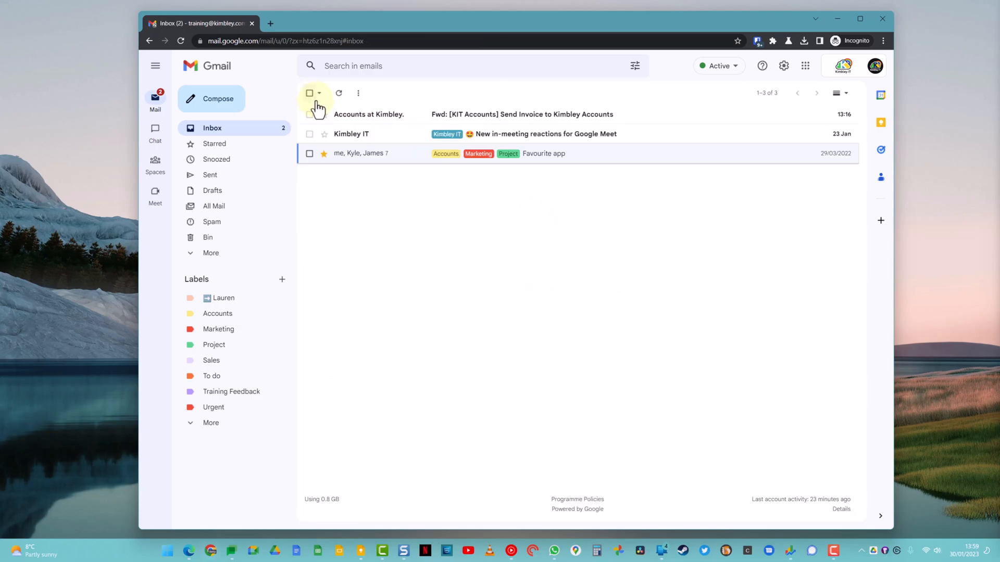
{"action": "mouse_move", "coordinate": [504, 167]}
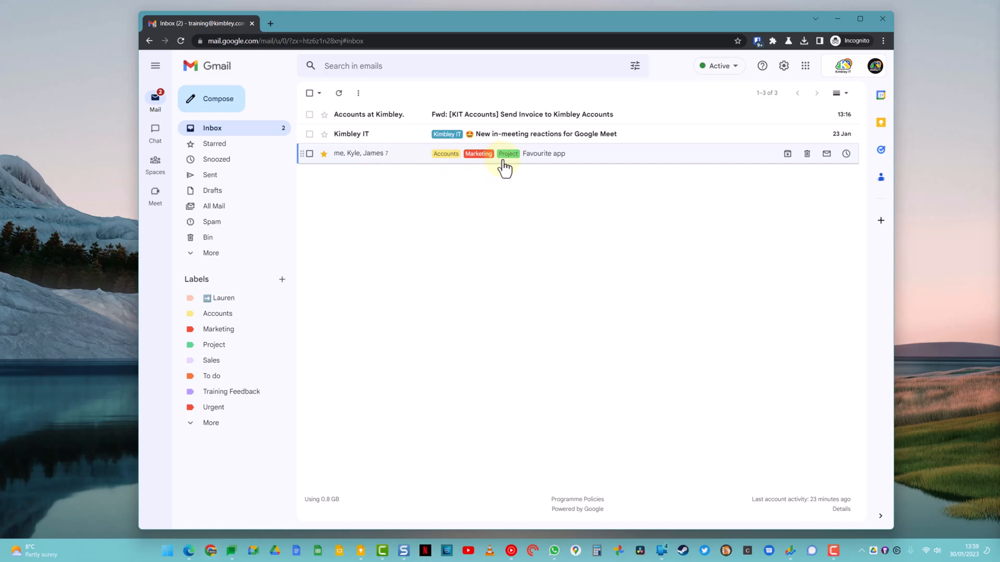
Step: Archive the Favourite app conversation, then confirm it still shows under Accounts and Marketing
{"action": "left_click", "coordinate": [543, 153]}
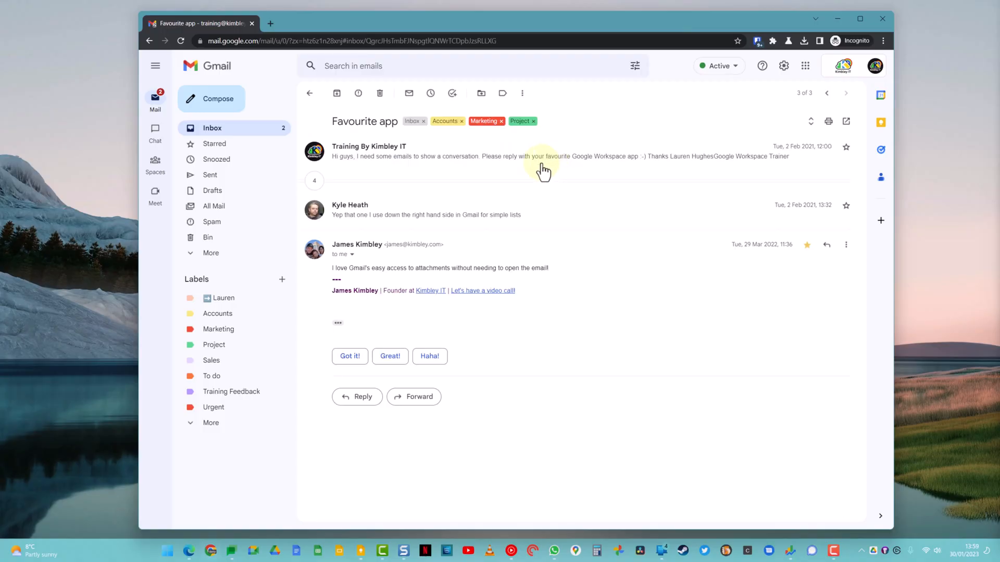
{"action": "left_click", "coordinate": [336, 93]}
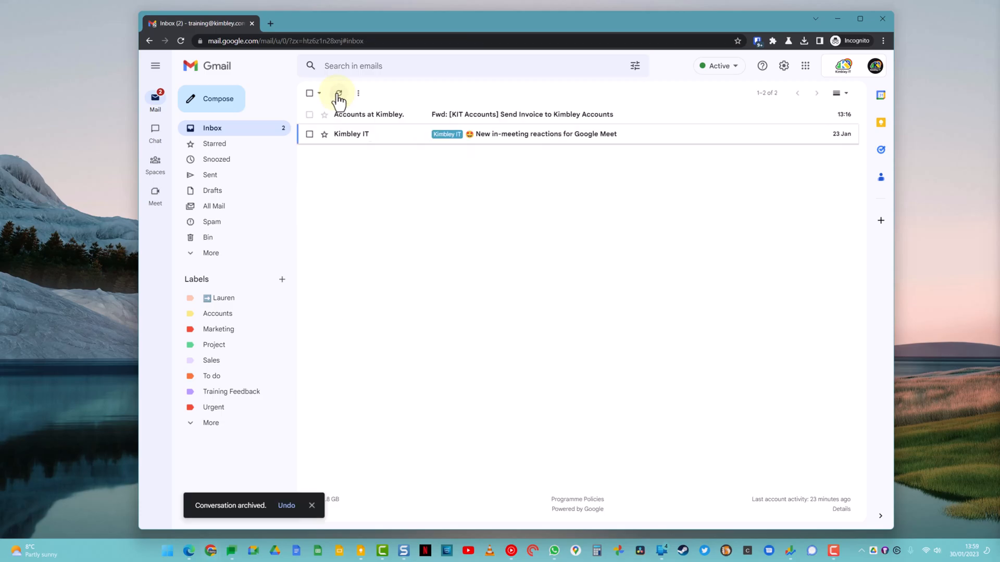
{"action": "mouse_move", "coordinate": [427, 191]}
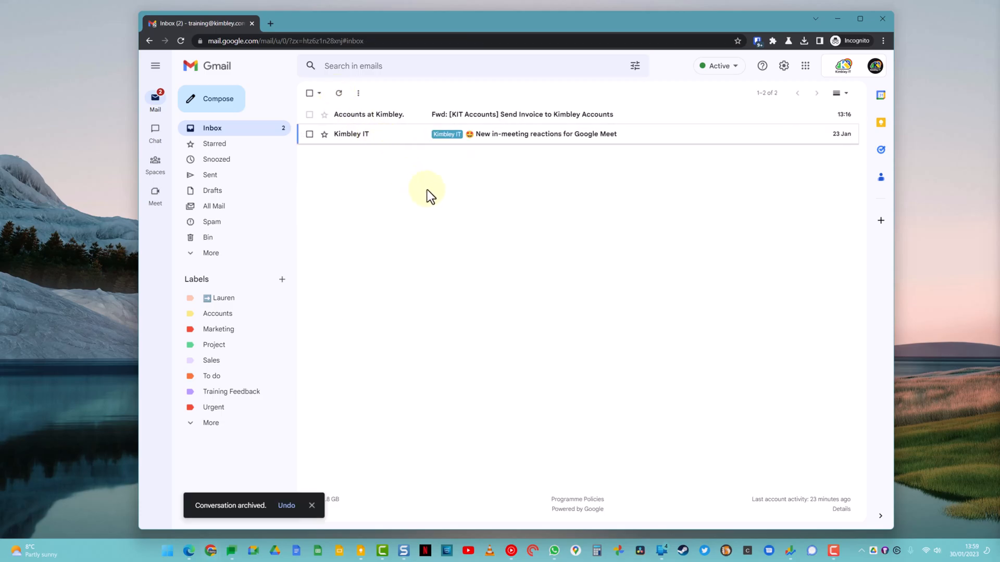
{"action": "left_click", "coordinate": [220, 329]}
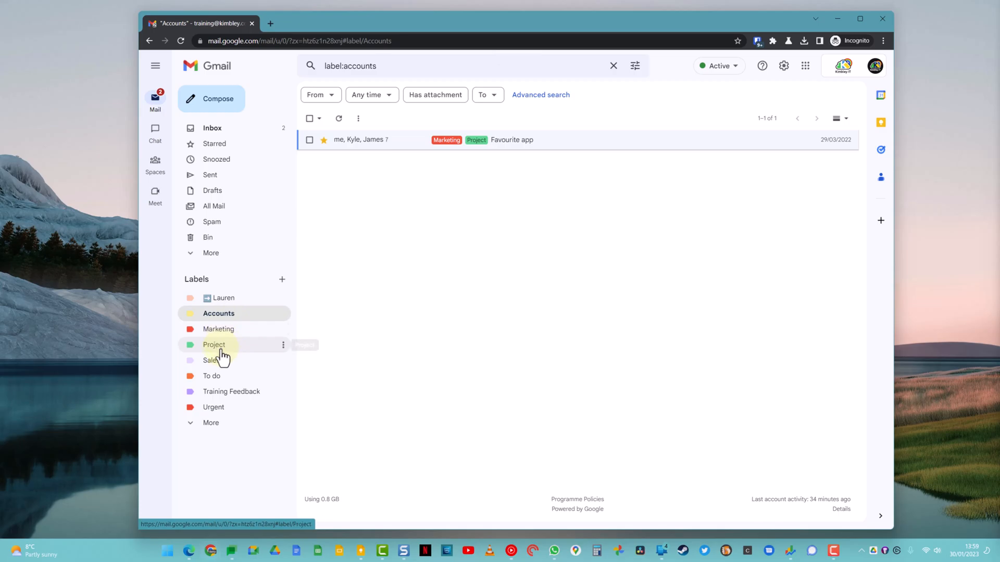
{"action": "left_click", "coordinate": [217, 329]}
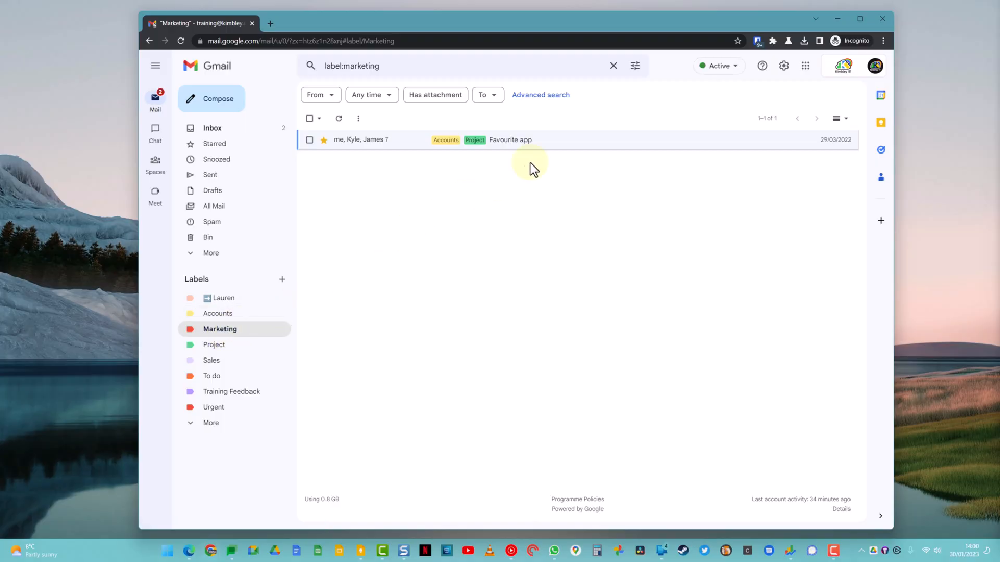
Step: Remove the Accounts label from Favourite app; confirm Accounts is empty while Marketing and Project keep it
{"action": "left_click", "coordinate": [511, 139]}
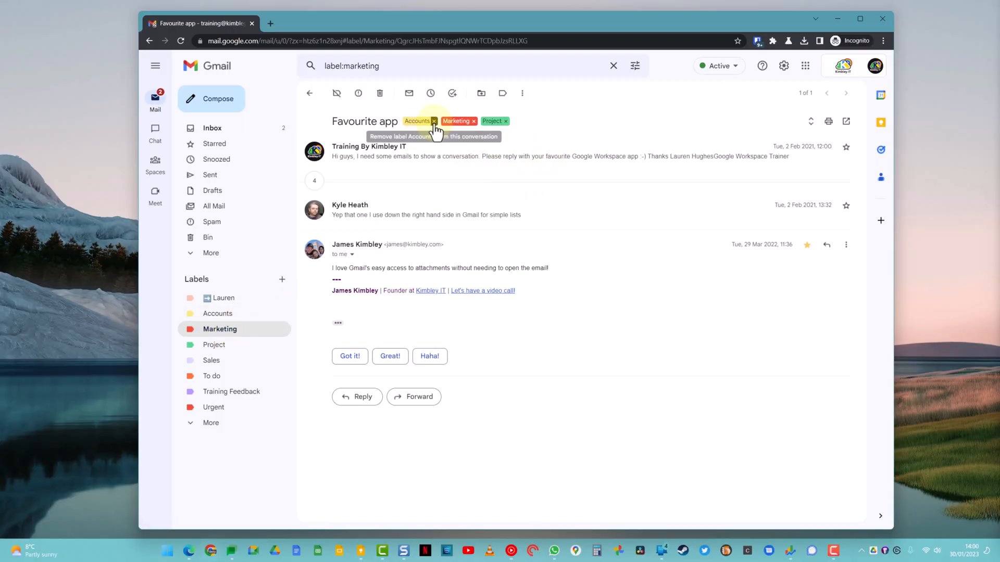
{"action": "left_click", "coordinate": [435, 120]}
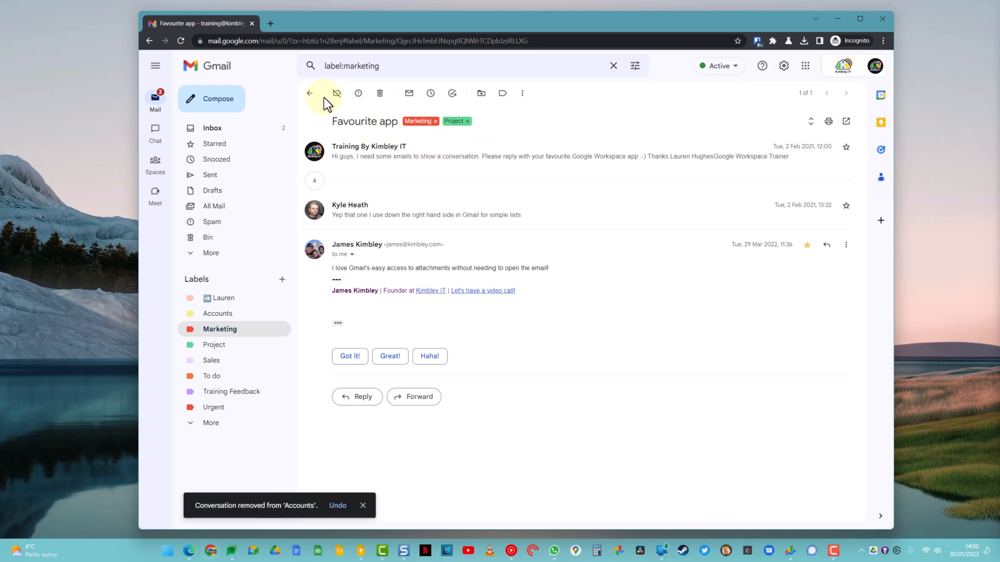
{"action": "left_click", "coordinate": [218, 313]}
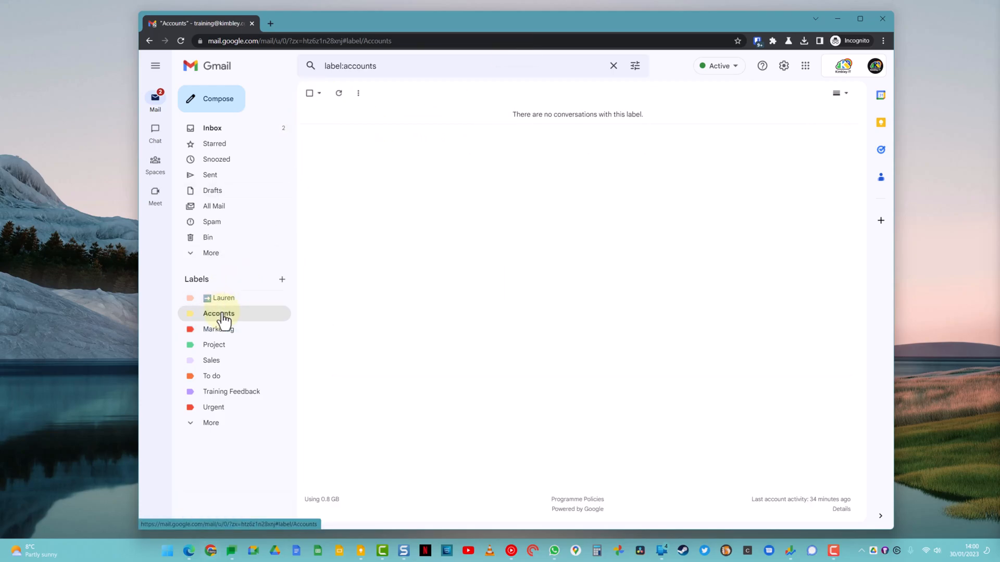
{"action": "left_click", "coordinate": [219, 328]}
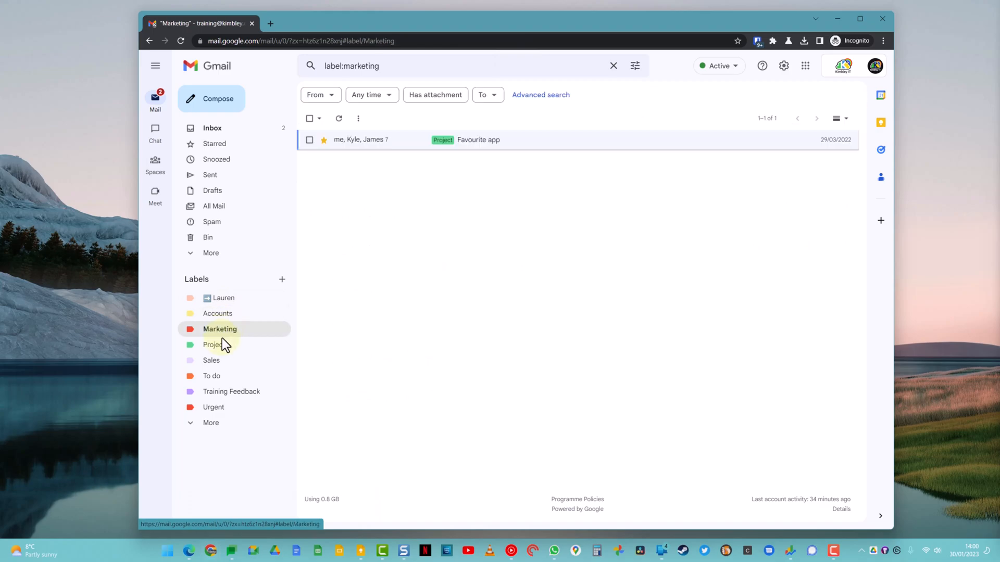
{"action": "left_click", "coordinate": [214, 344]}
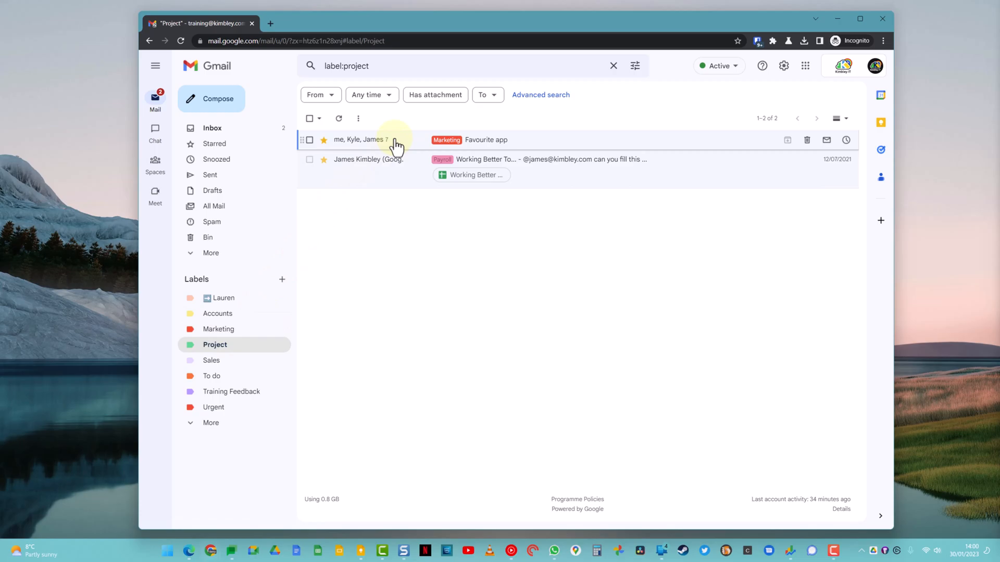
{"action": "left_click", "coordinate": [211, 127]}
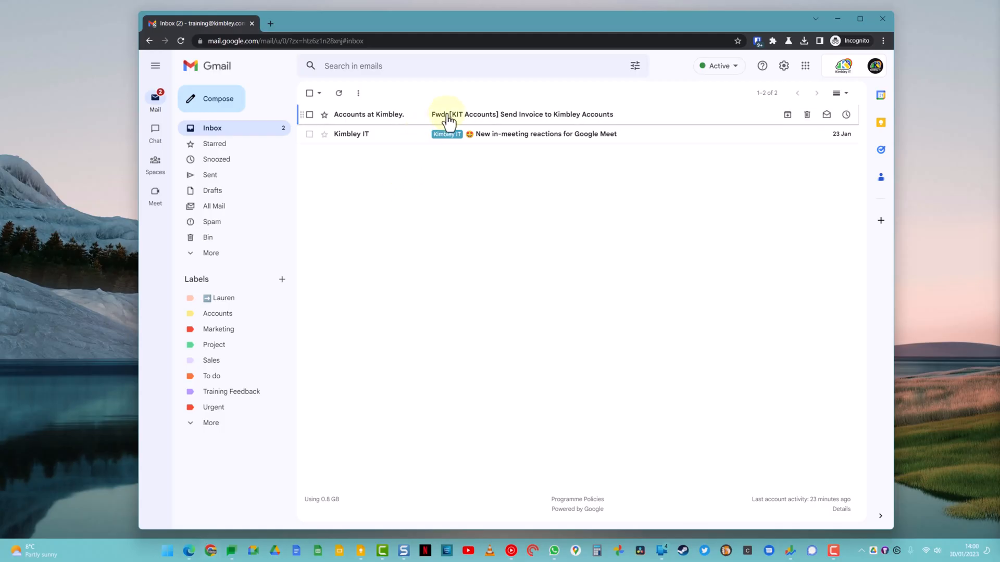
{"action": "mouse_move", "coordinate": [634, 65]}
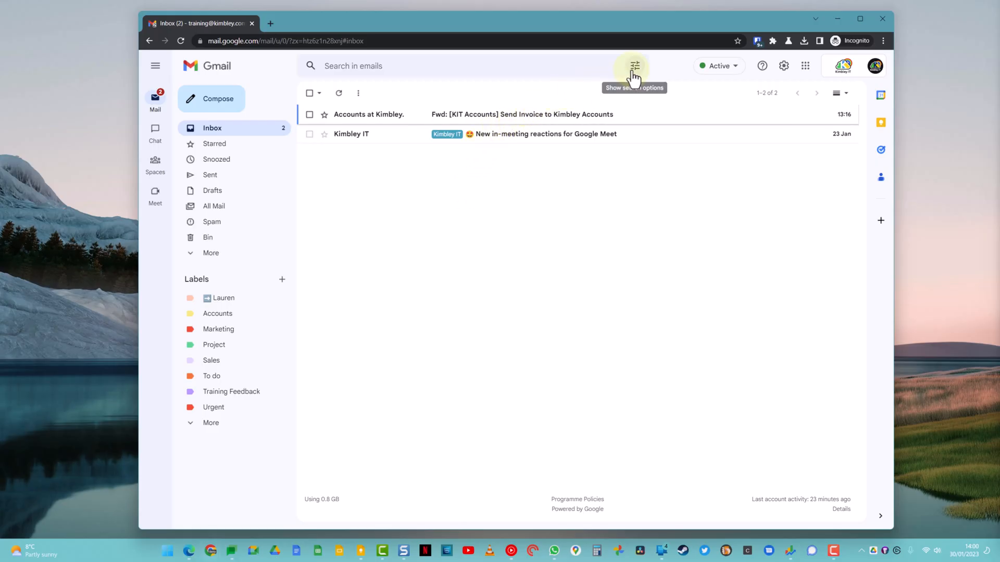
Step: Search for emails containing 'invoice' via search options, then reopen the criteria panel
{"action": "left_click", "coordinate": [631, 66]}
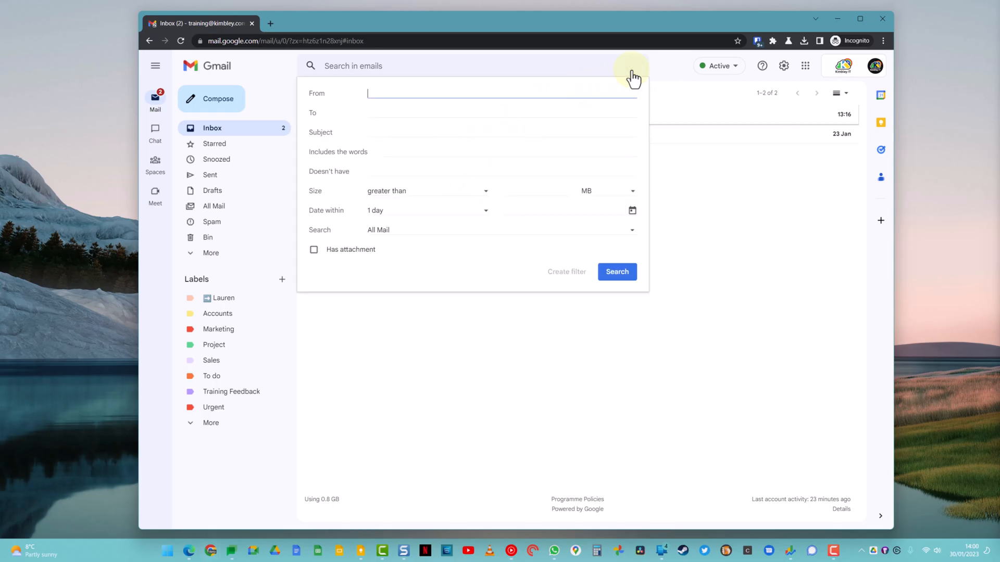
{"action": "mouse_move", "coordinate": [486, 155]}
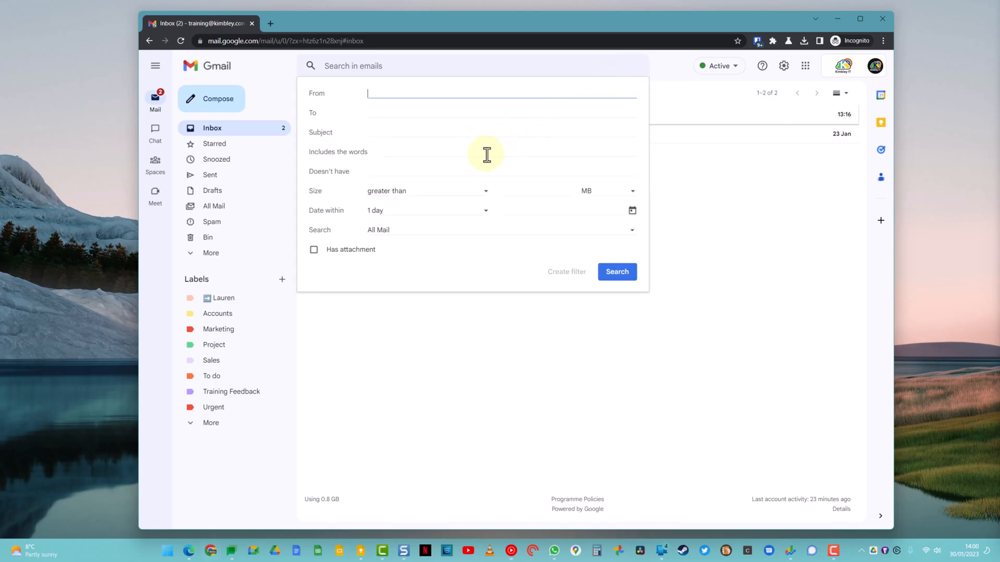
{"action": "left_click", "coordinate": [502, 152]}
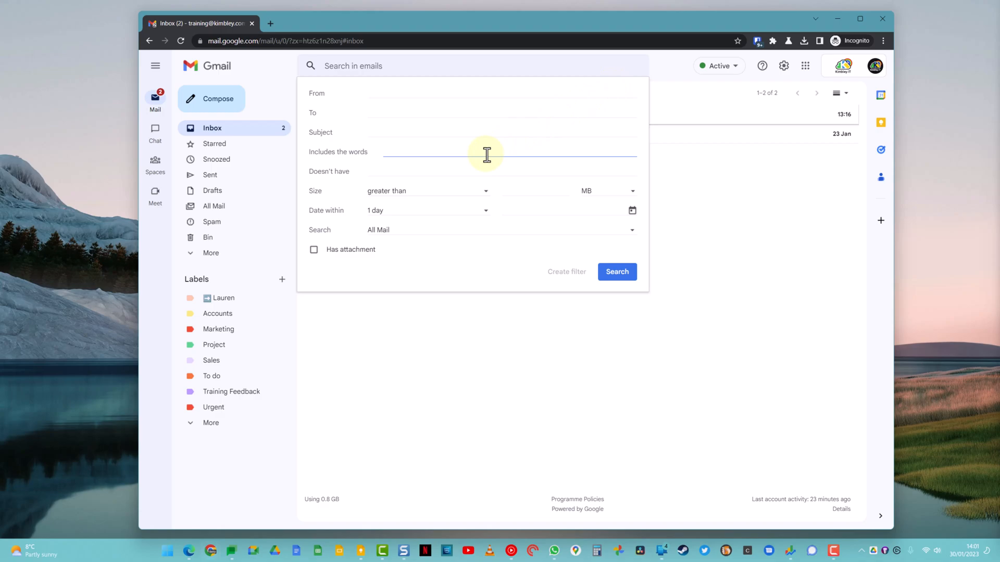
{"action": "left_click", "coordinate": [504, 152]}
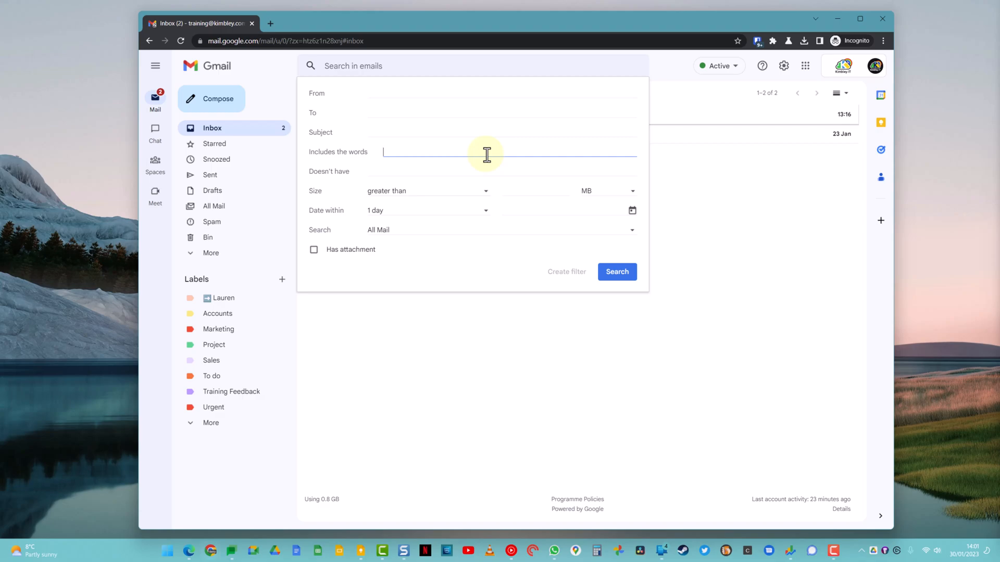
{"action": "left_click", "coordinate": [615, 271]}
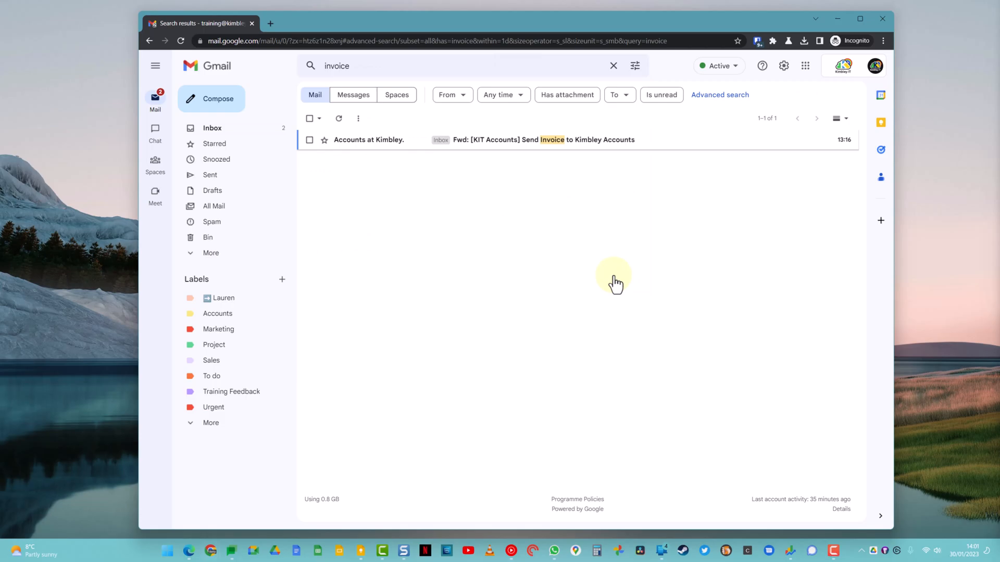
{"action": "mouse_move", "coordinate": [549, 149]}
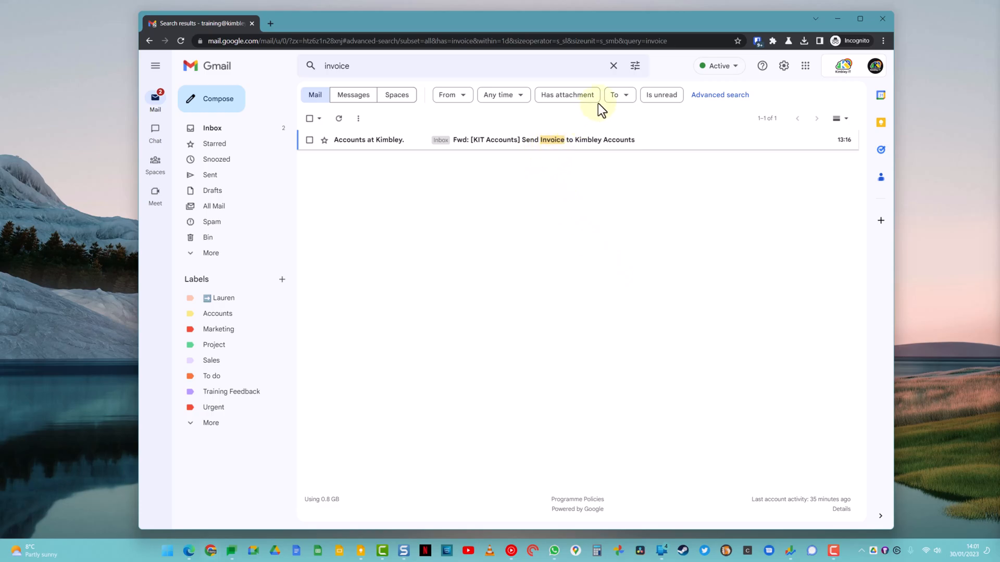
{"action": "left_click", "coordinate": [634, 65]}
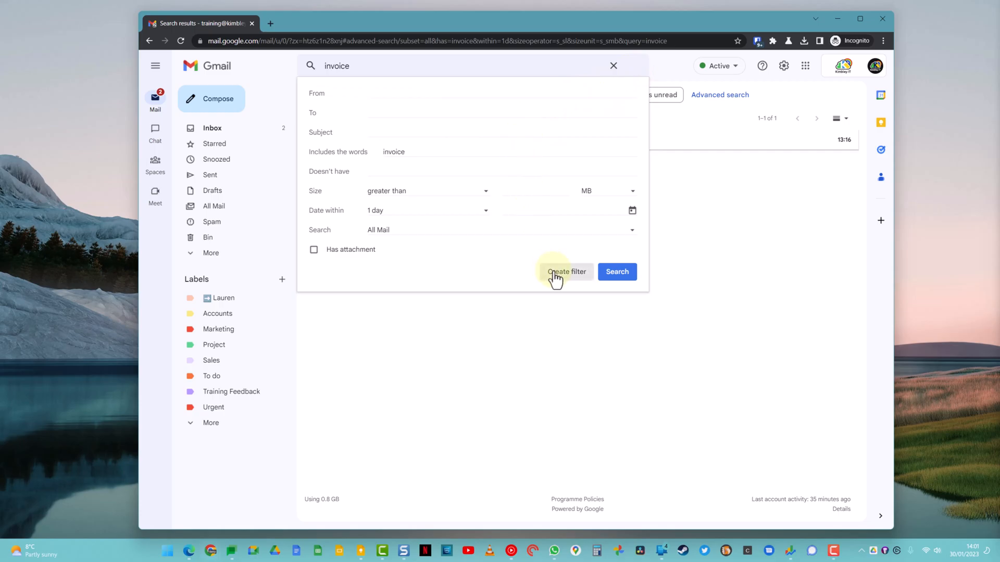
Step: Create a filter applying Accounts to 'invoice' emails, including the existing matching conversation
{"action": "left_click", "coordinate": [566, 272]}
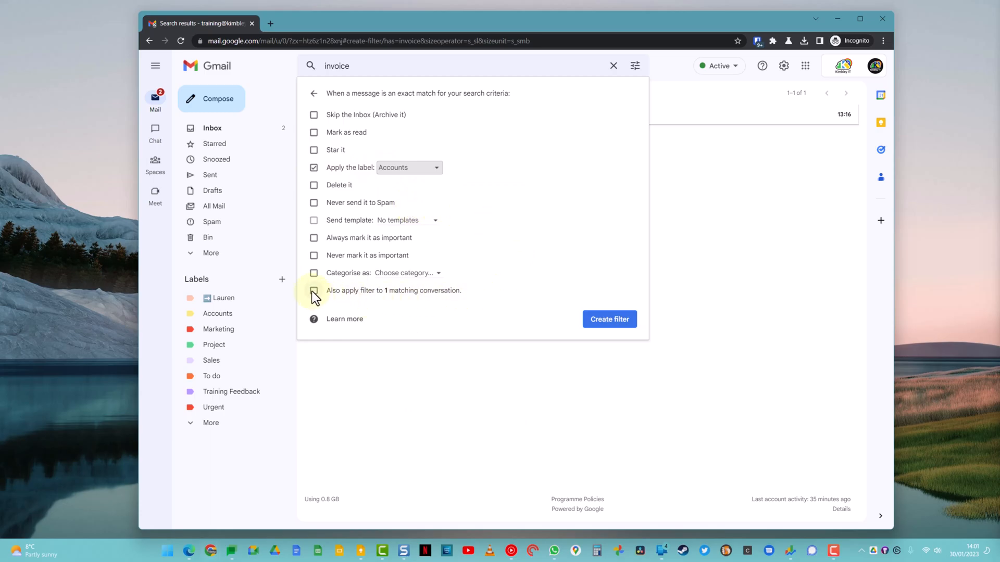
{"action": "left_click", "coordinate": [314, 290]}
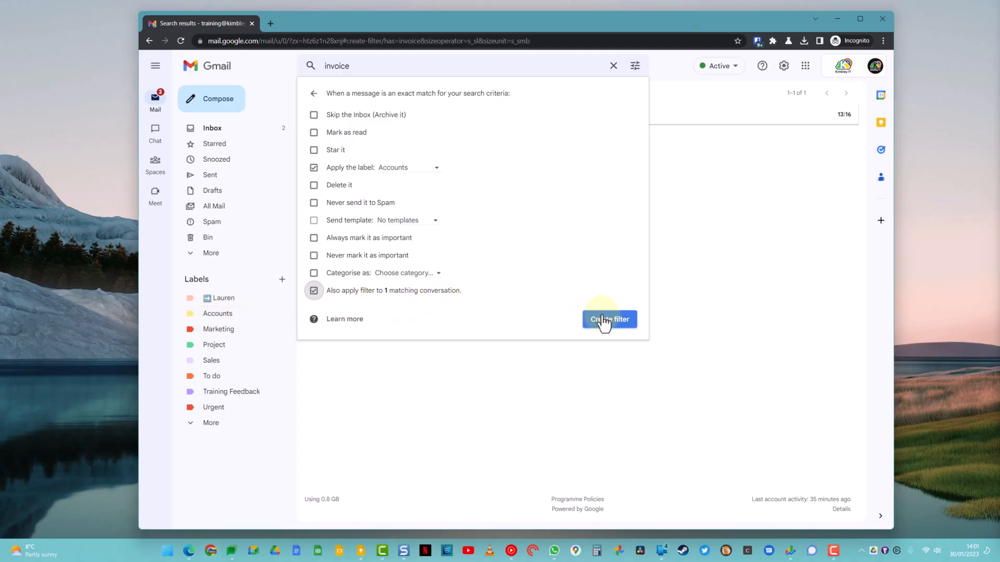
{"action": "left_click", "coordinate": [608, 319]}
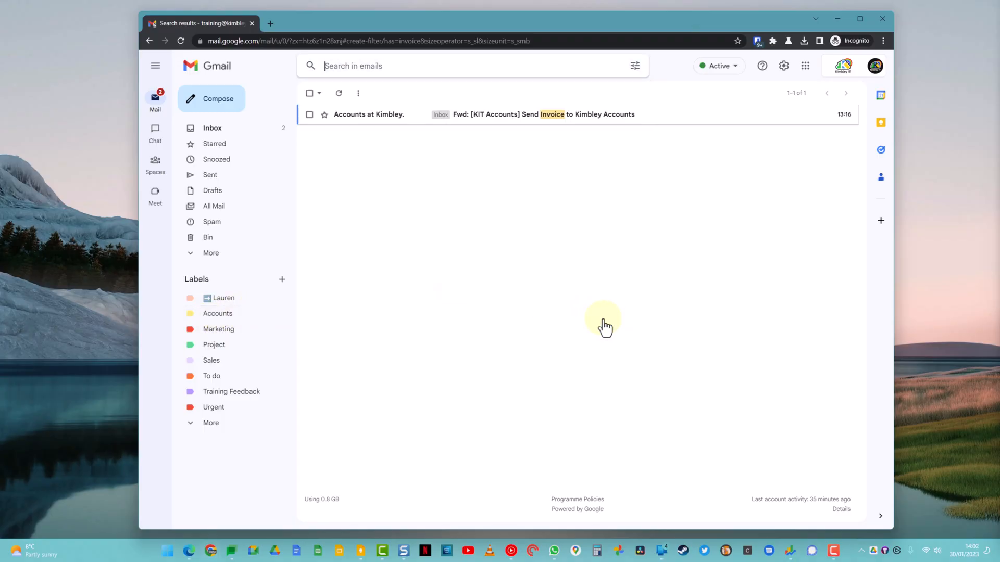
{"action": "mouse_move", "coordinate": [220, 134]}
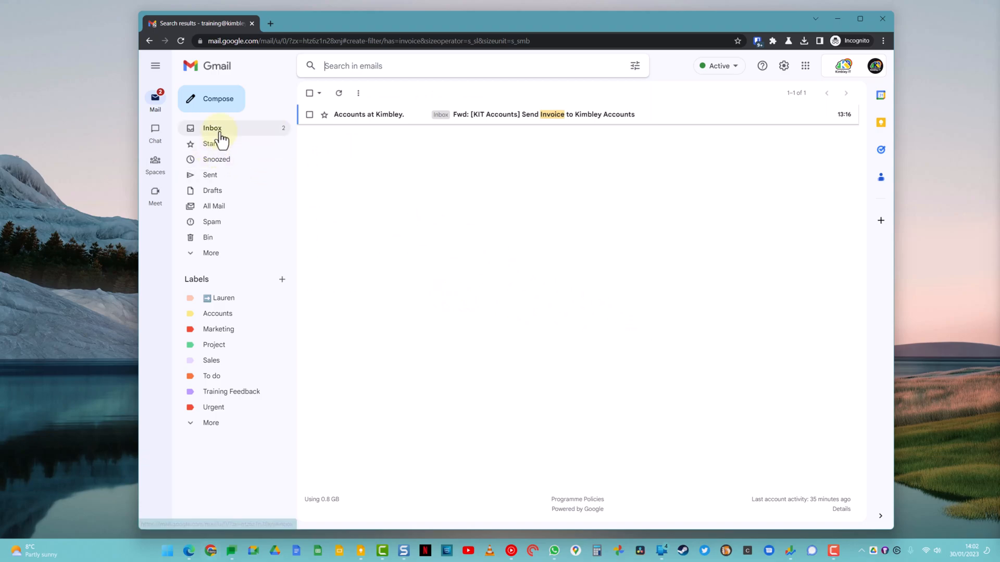
Step: Confirm the Send Invoice email now carries Accounts in the inbox and the Accounts view
{"action": "left_click", "coordinate": [212, 127]}
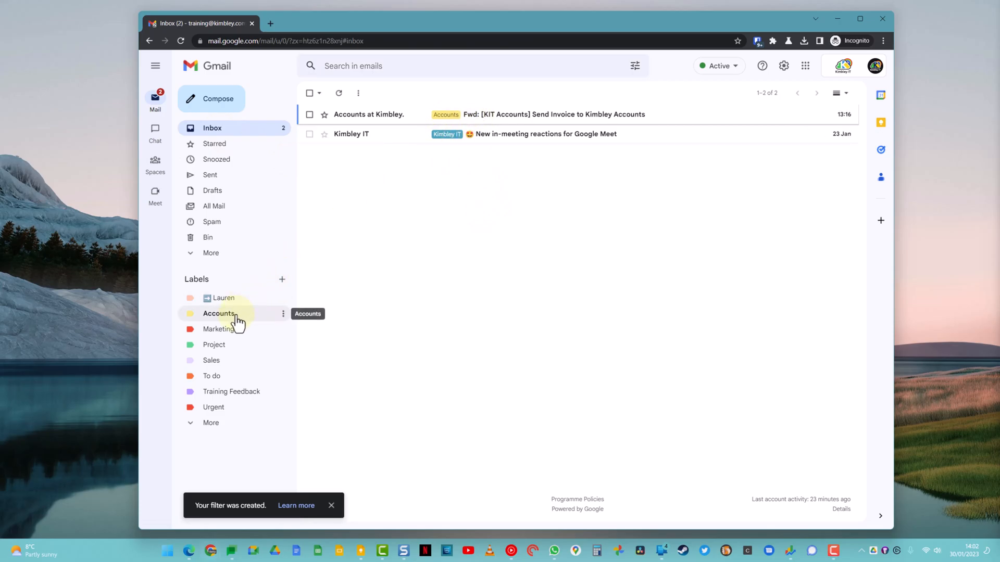
{"action": "left_click", "coordinate": [218, 313]}
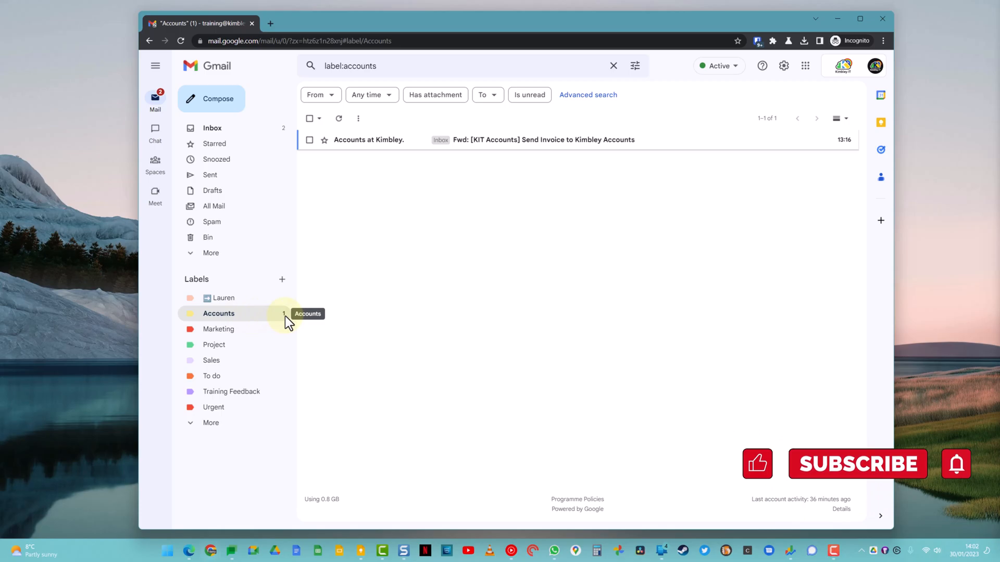
{"action": "left_click", "coordinate": [213, 128]}
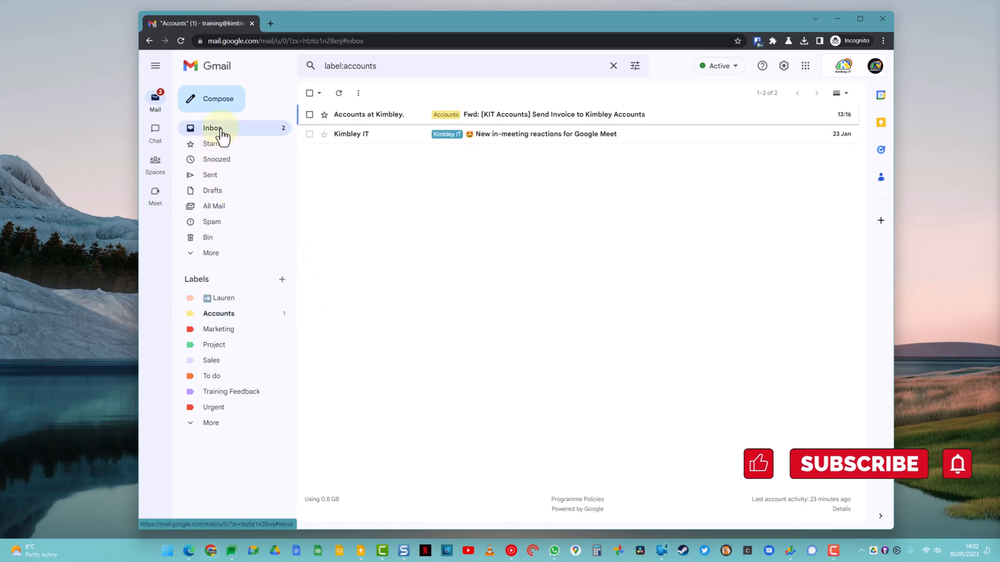